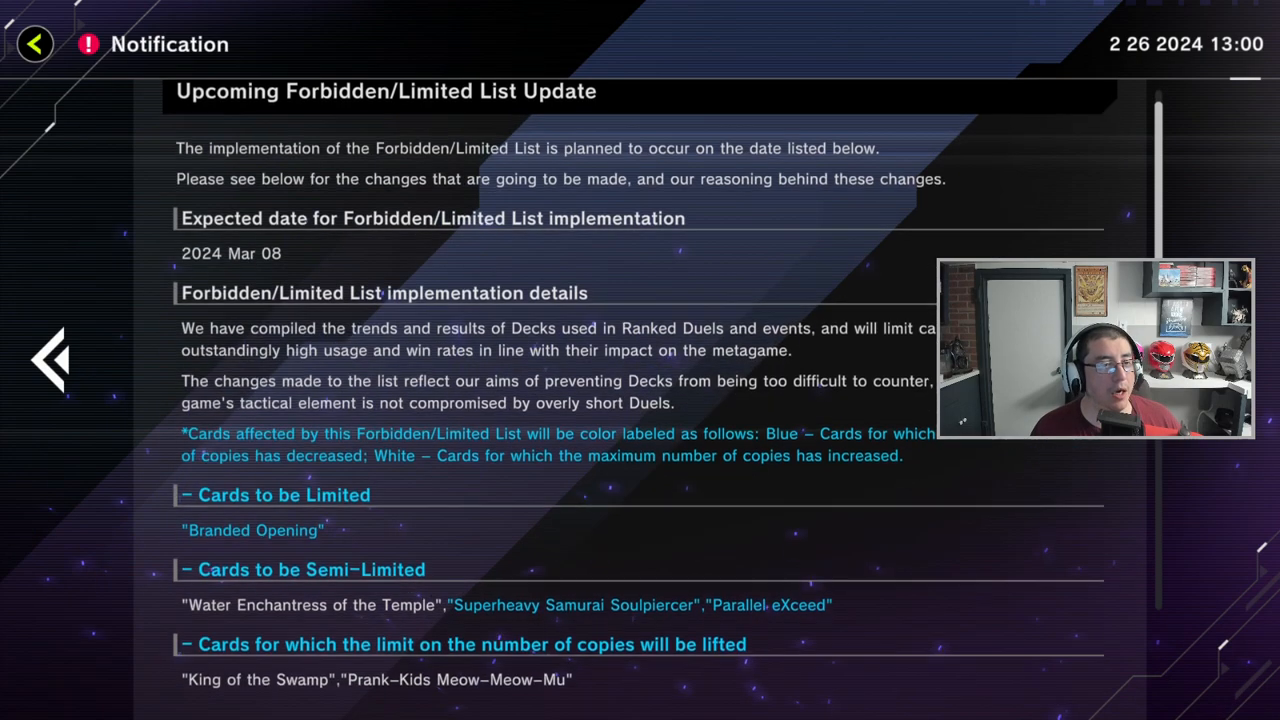
Read the limited, semi-limited and lifted card changes, down to the Dismantling Bonuses heading.
scroll(down, 3)
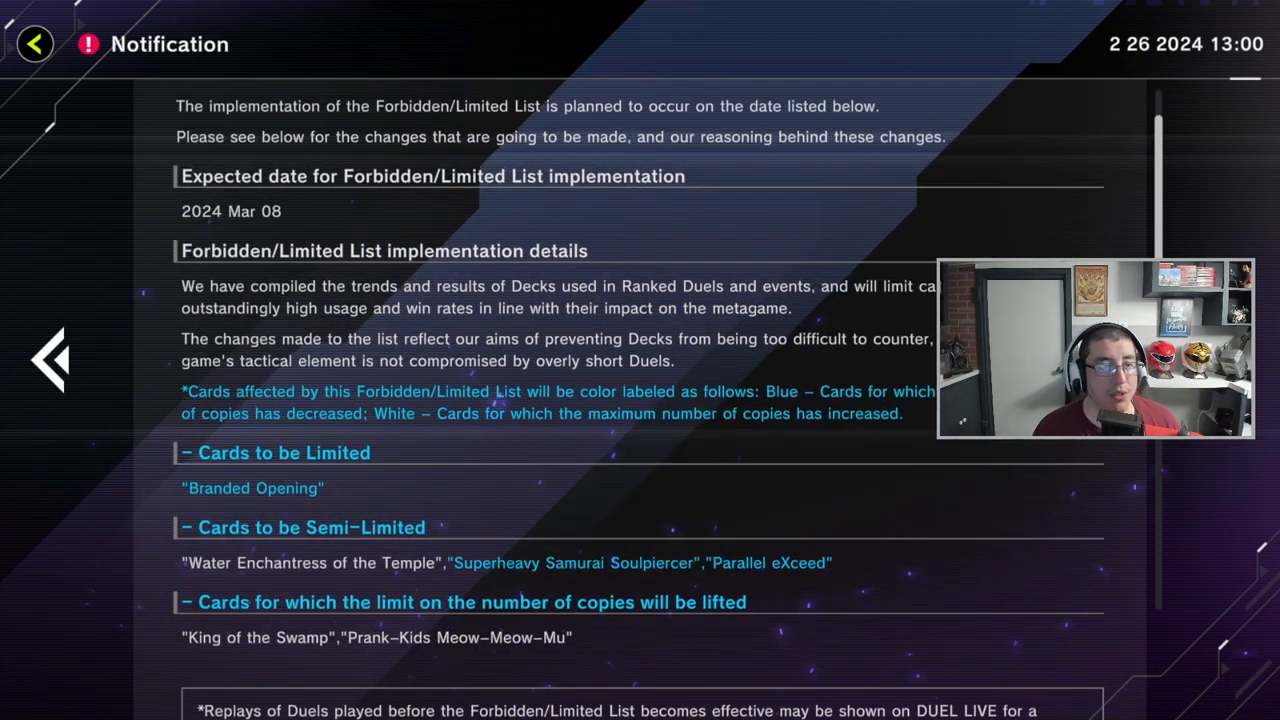
click(252, 488)
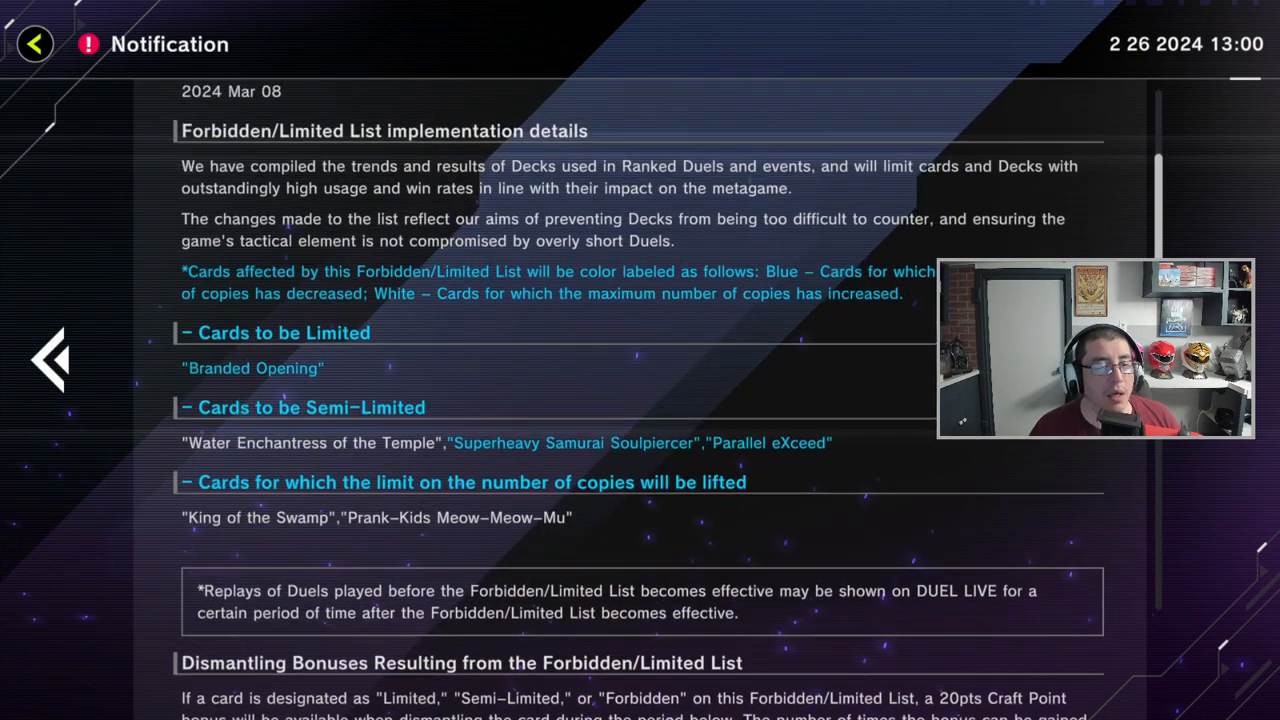
click(313, 442)
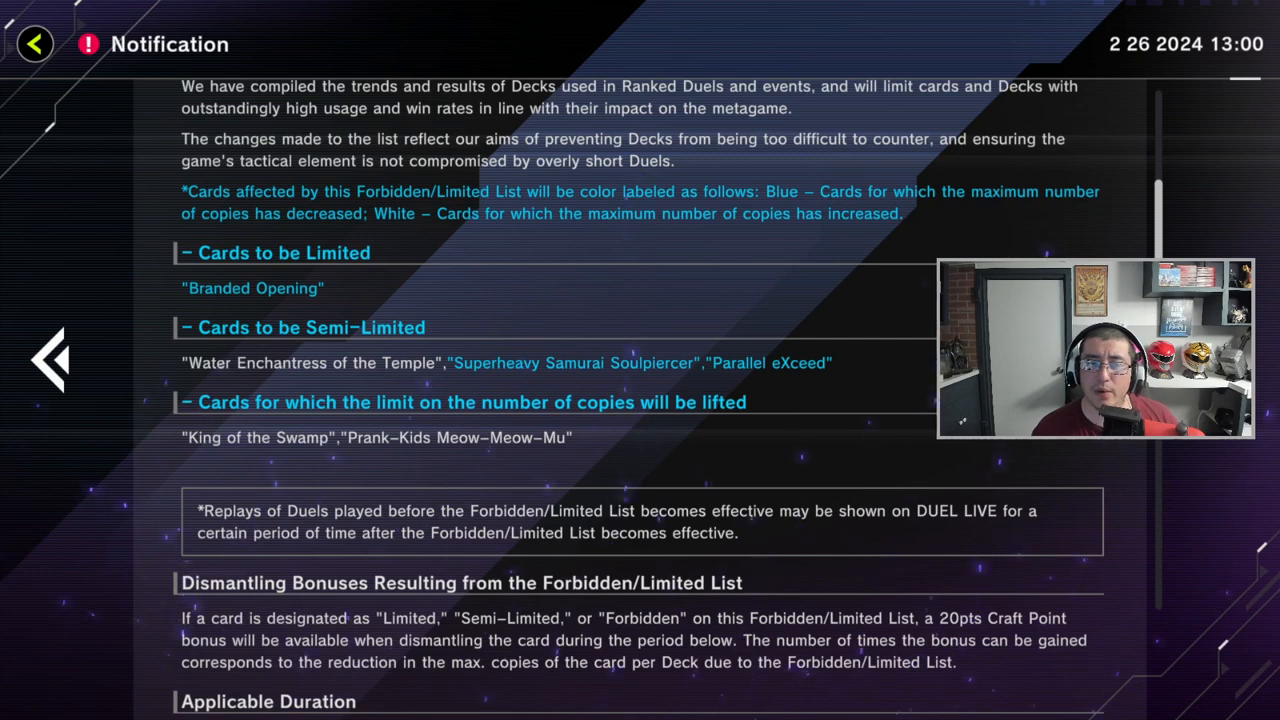
click(770, 363)
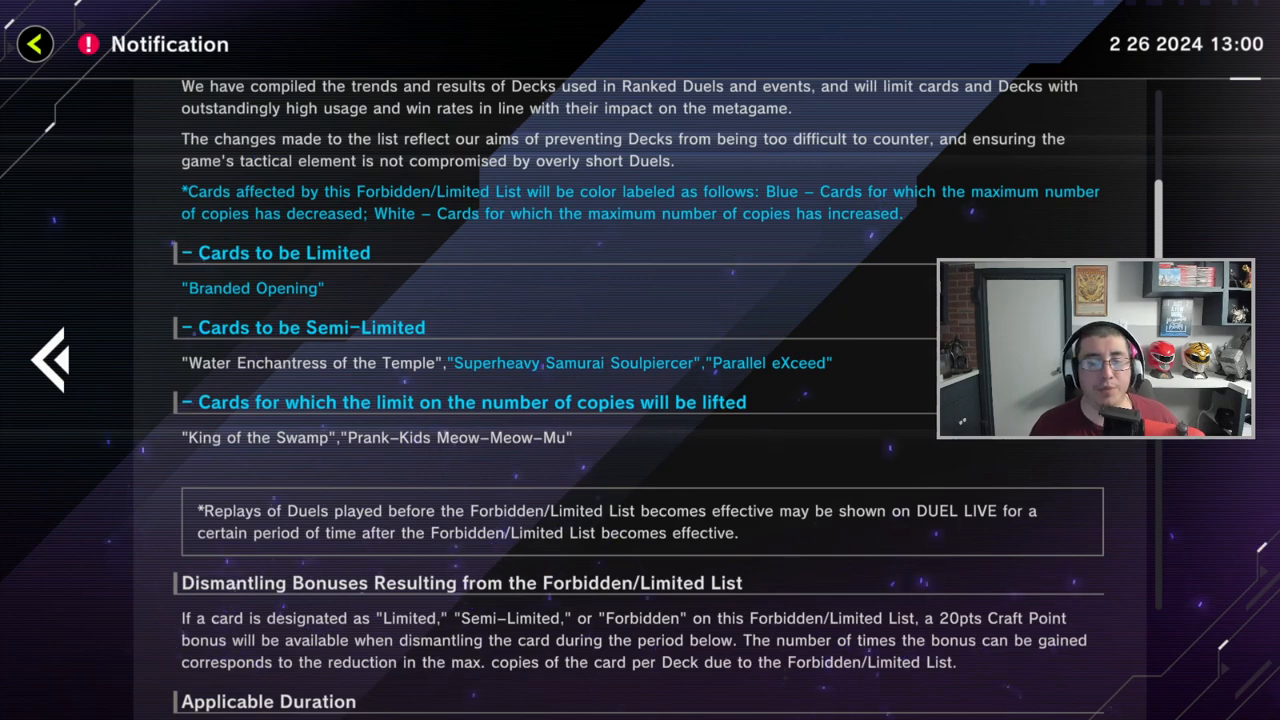
scroll(down, 3)
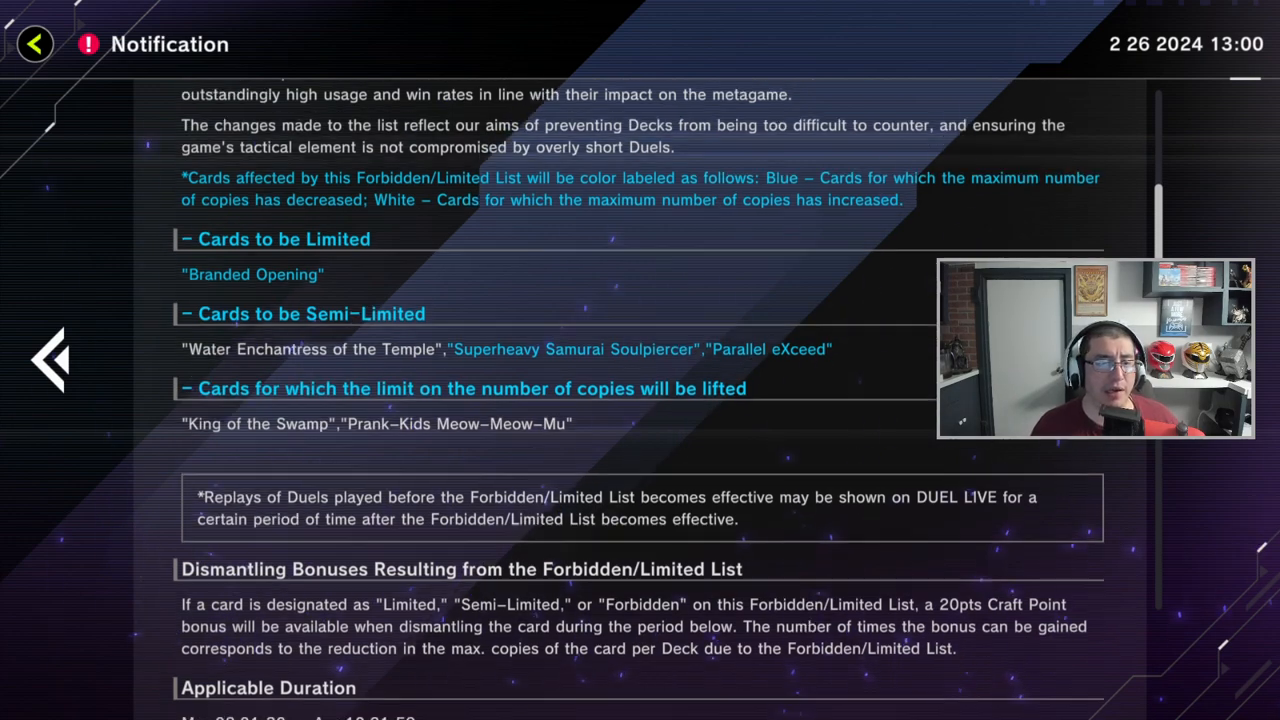
Scroll to the Mar 08–Apr 10 bonus duration and the Craft Point example.
scroll(down, 3)
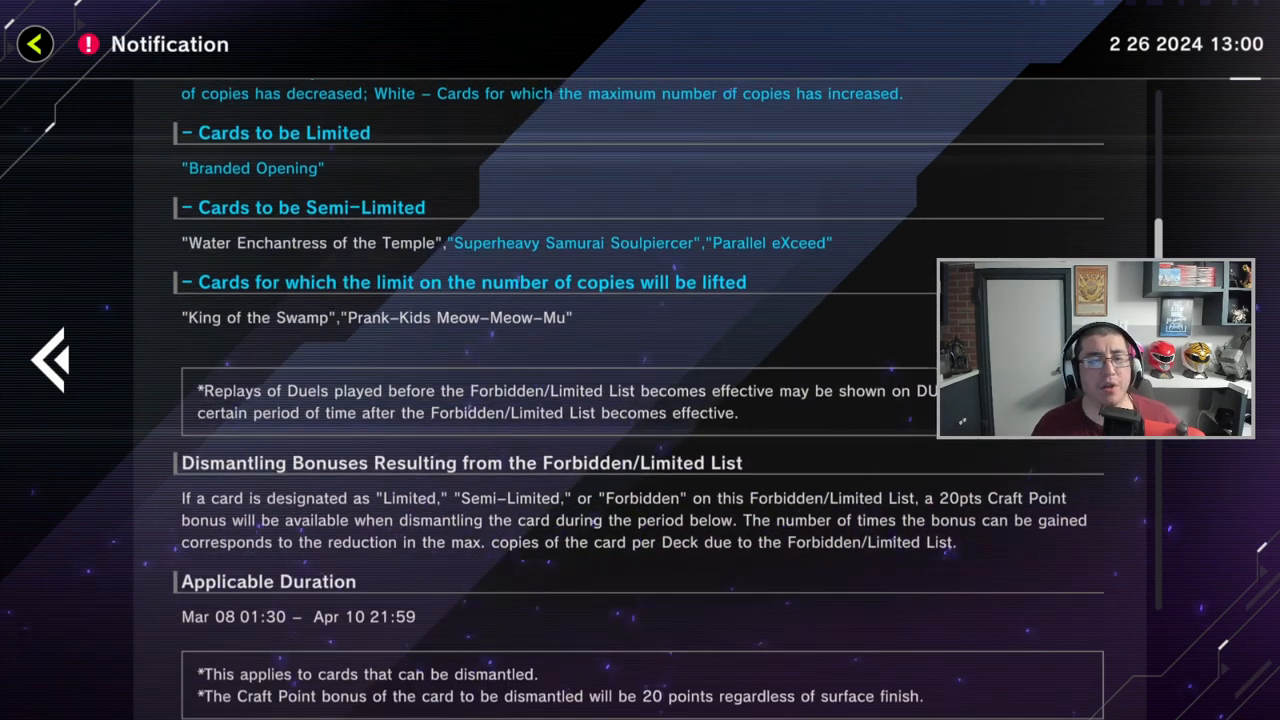
click(260, 317)
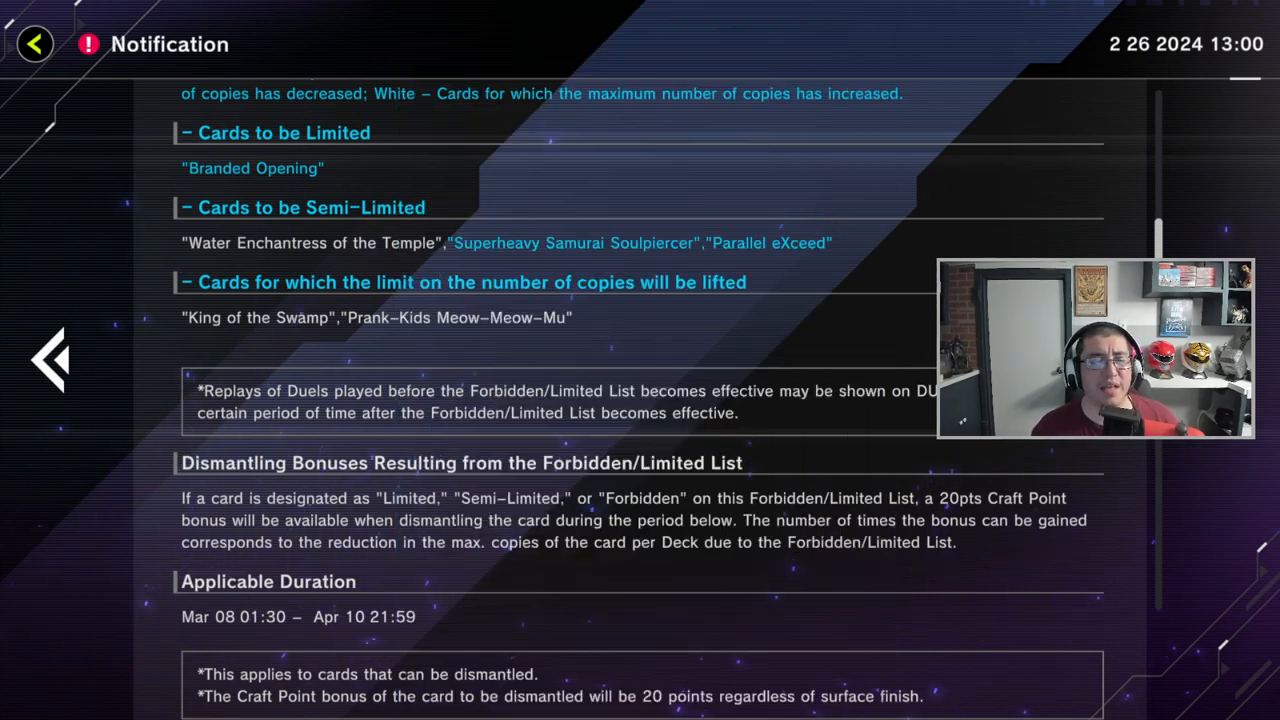
scroll(down, 3)
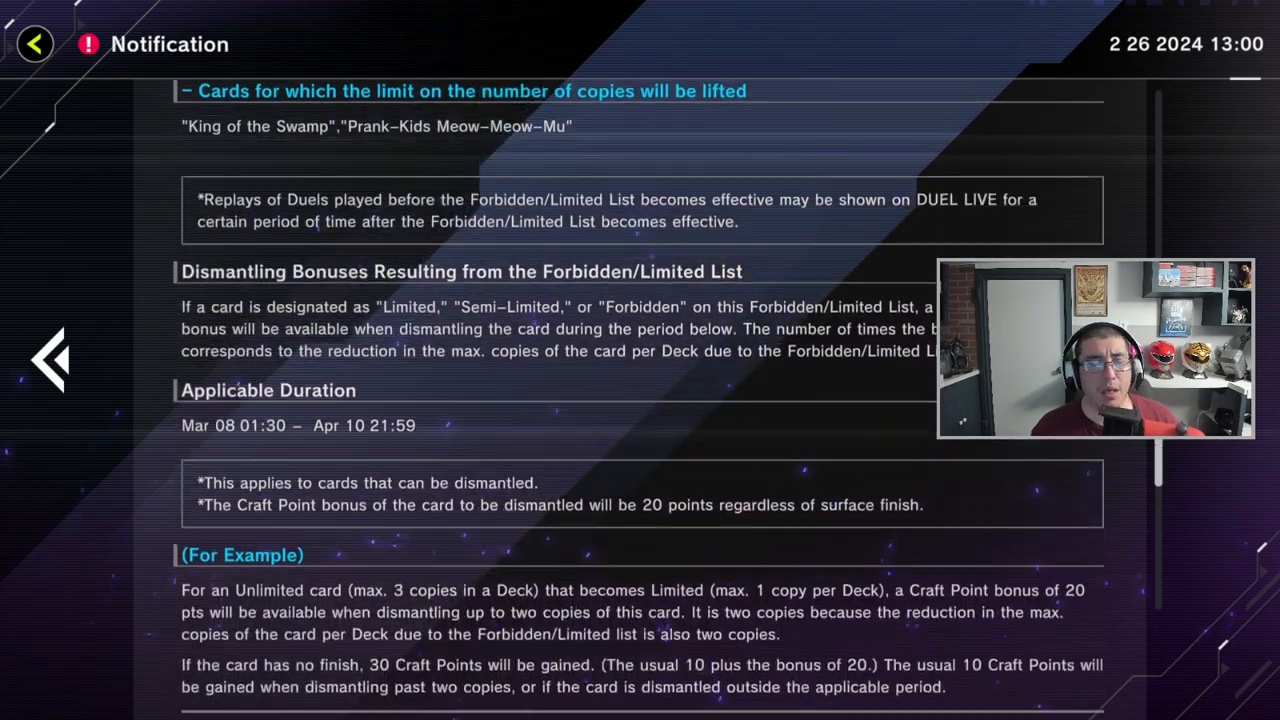
Read to the notice's closing remarks, then scroll back to the implementation details.
scroll(down, 3)
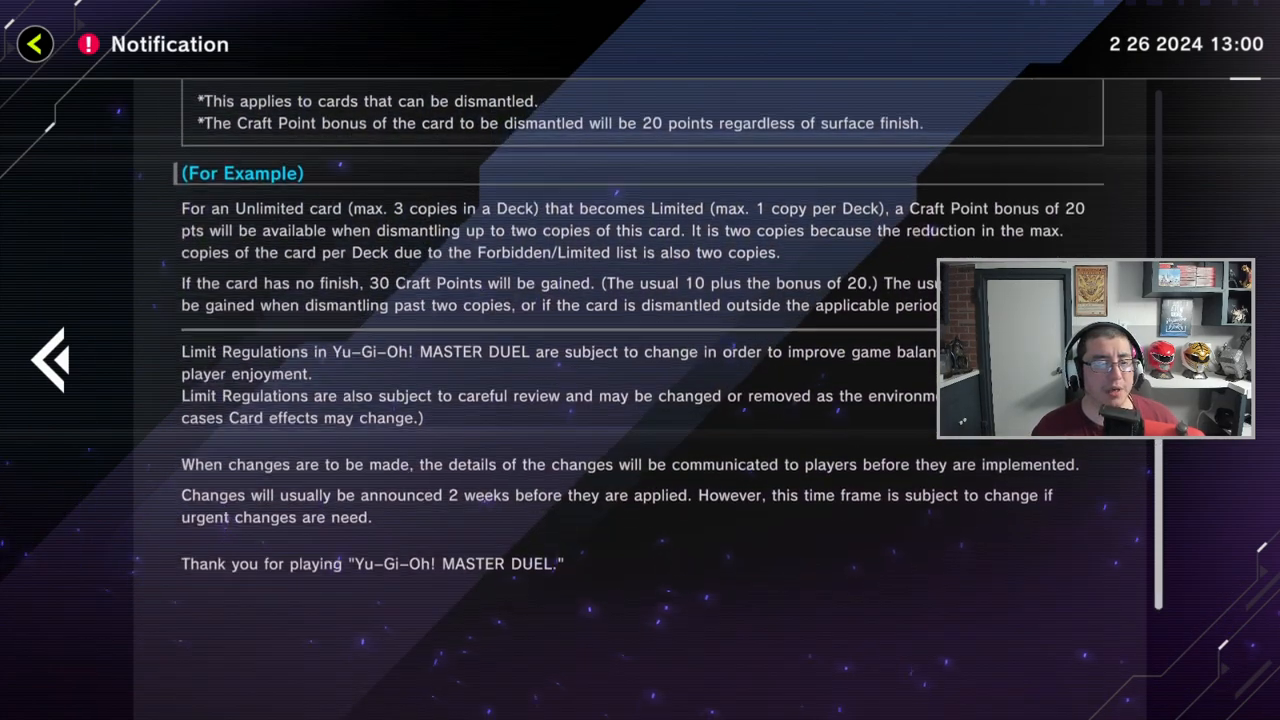
scroll(up, 3)
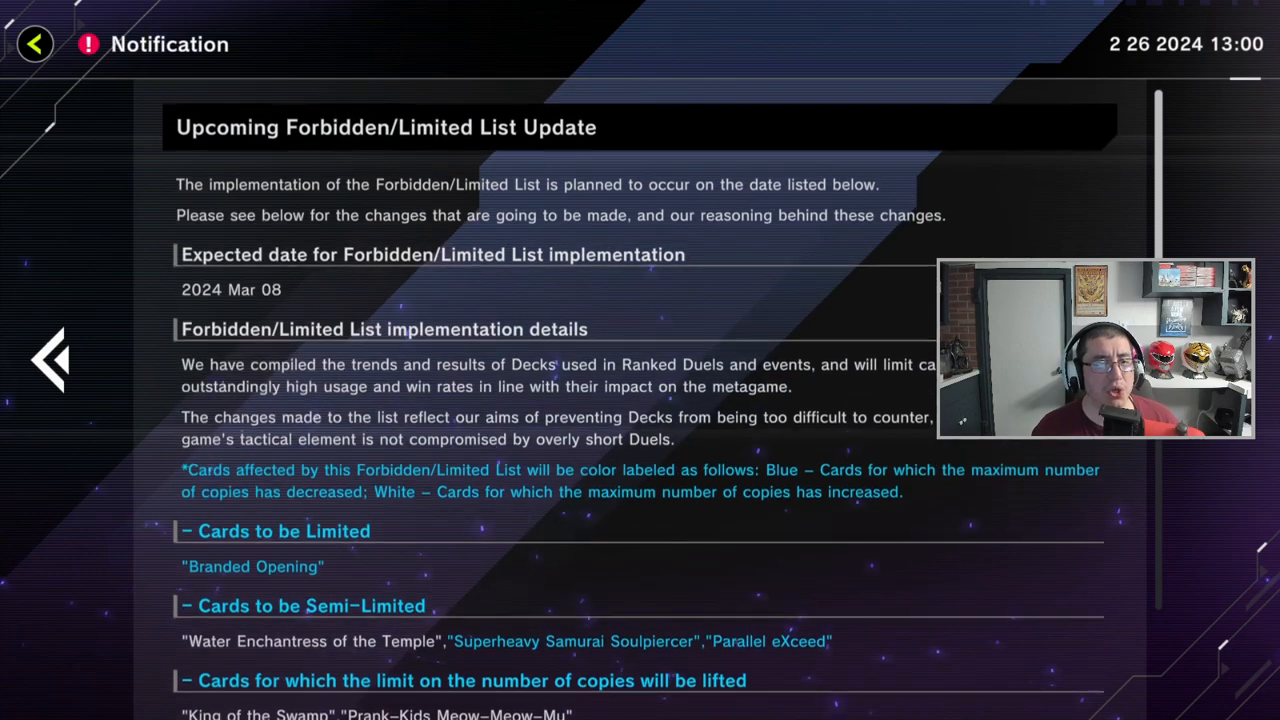
scroll(down, 3)
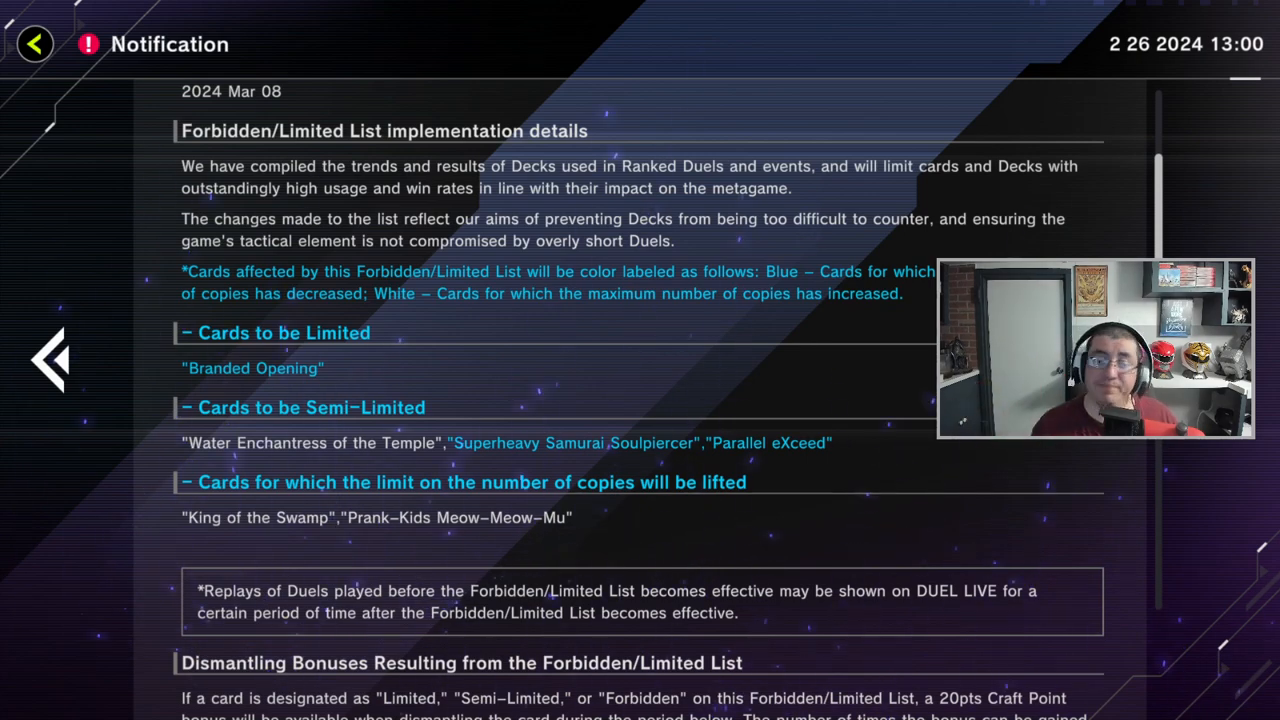
Scroll down to the closing thanks, then back up to the update heading and card changes.
scroll(down, 3)
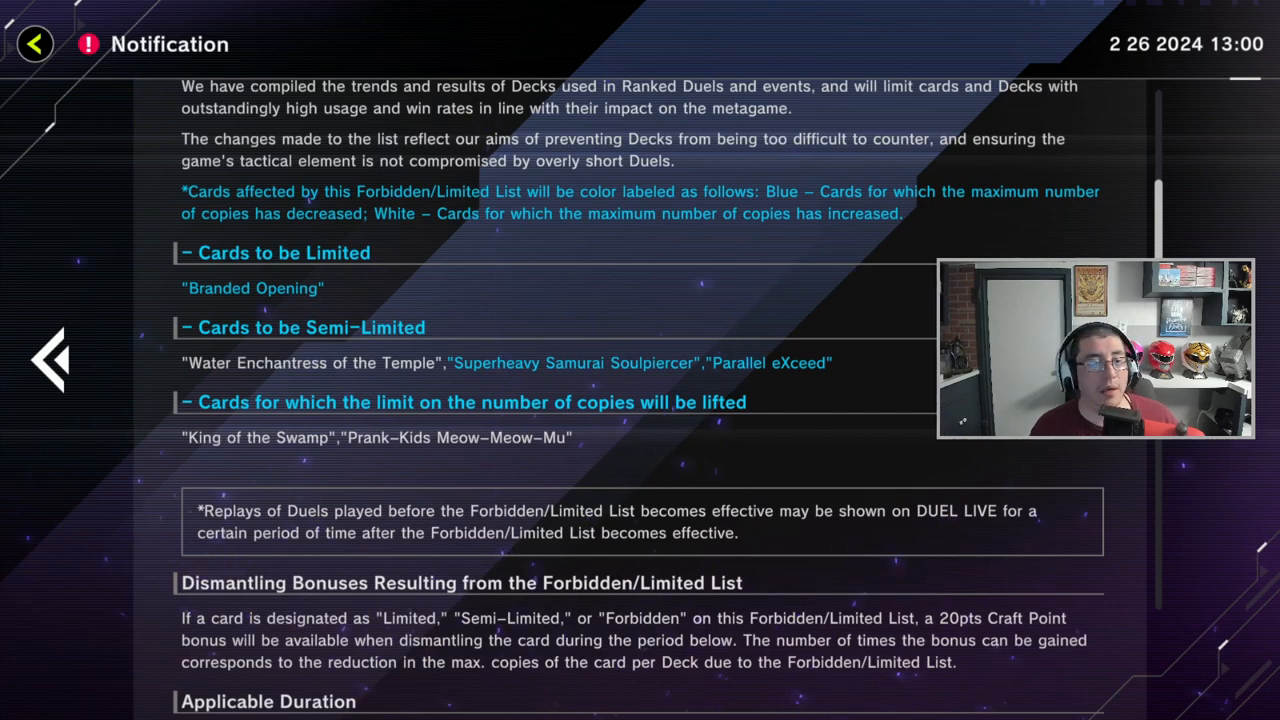
scroll(down, 3)
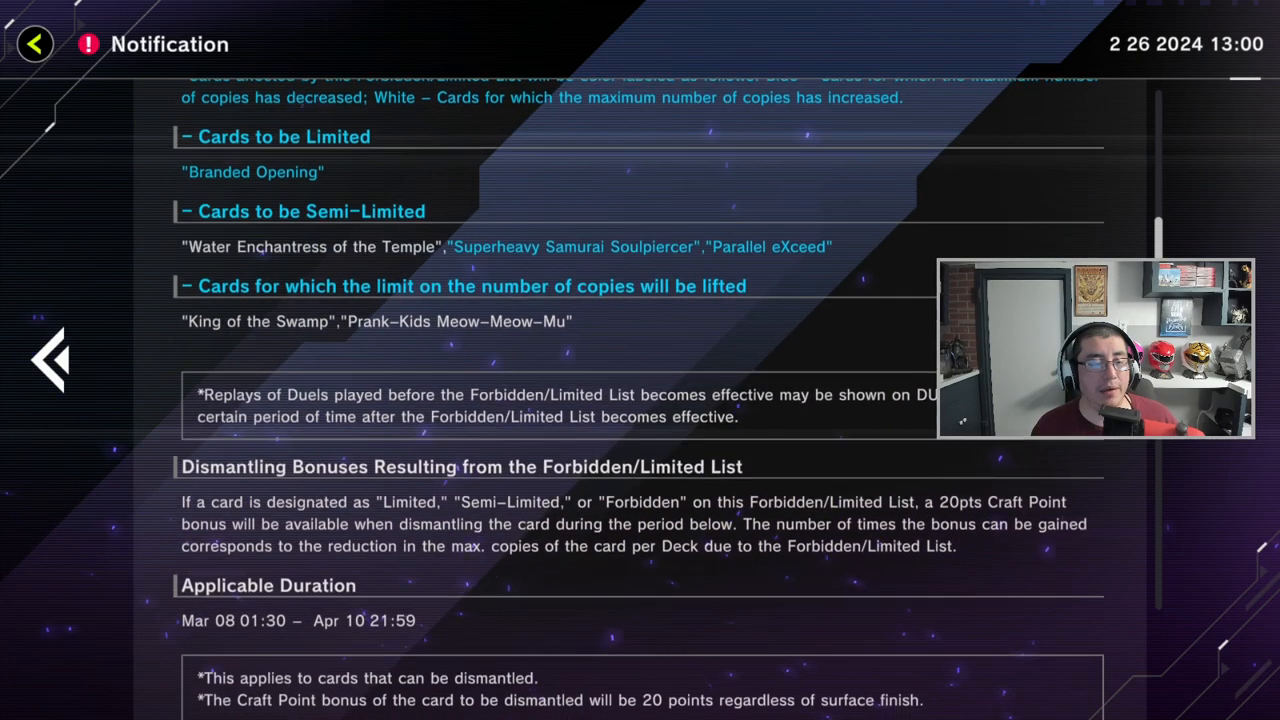
scroll(down, 3)
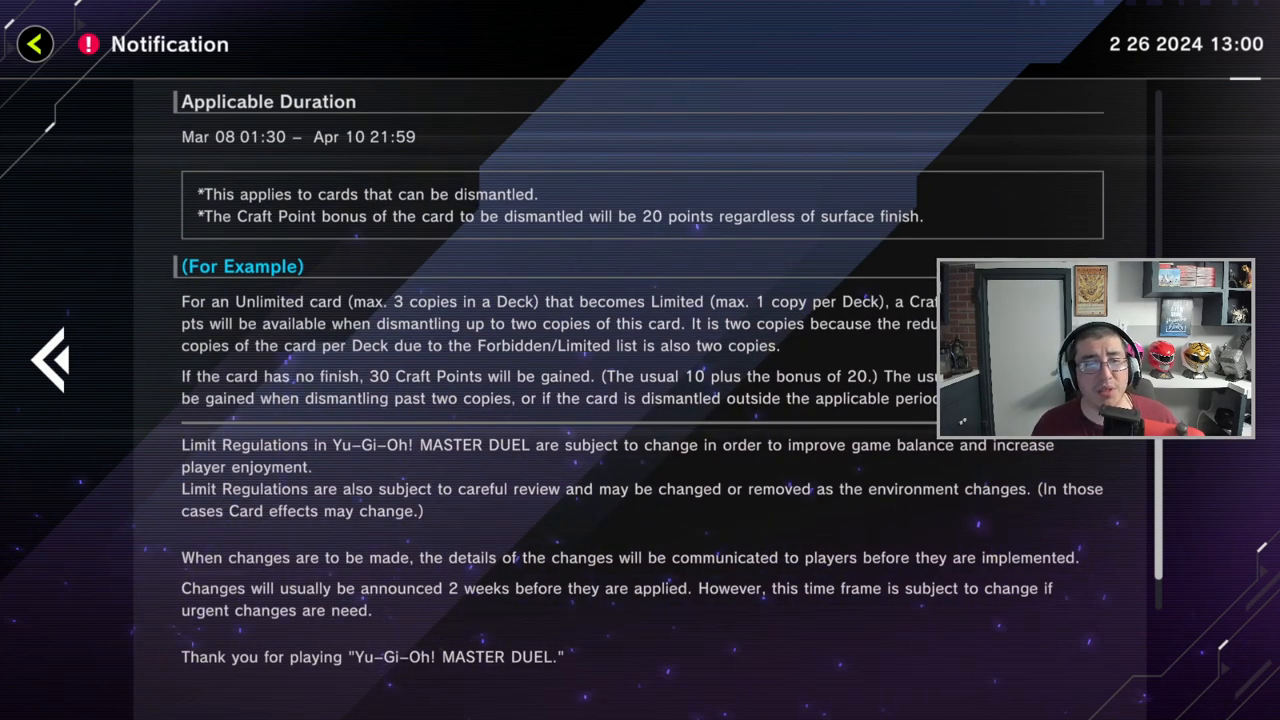
scroll(down, 3)
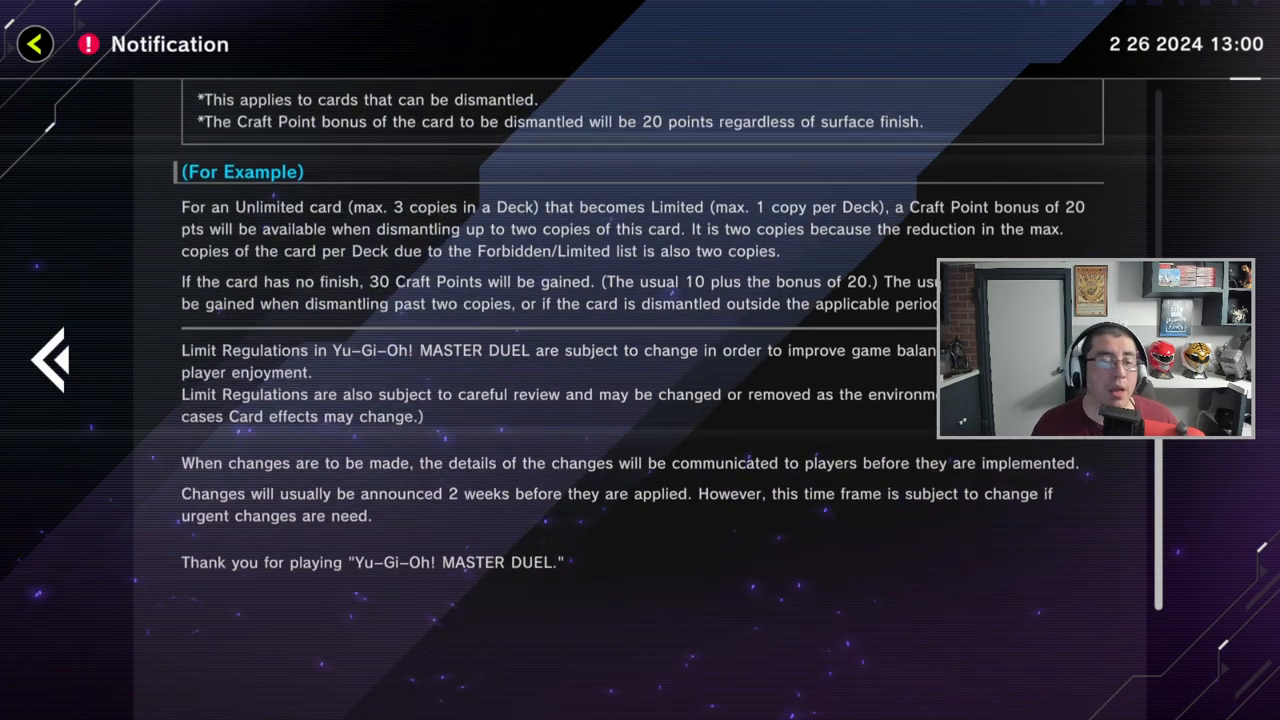
scroll(up, 3)
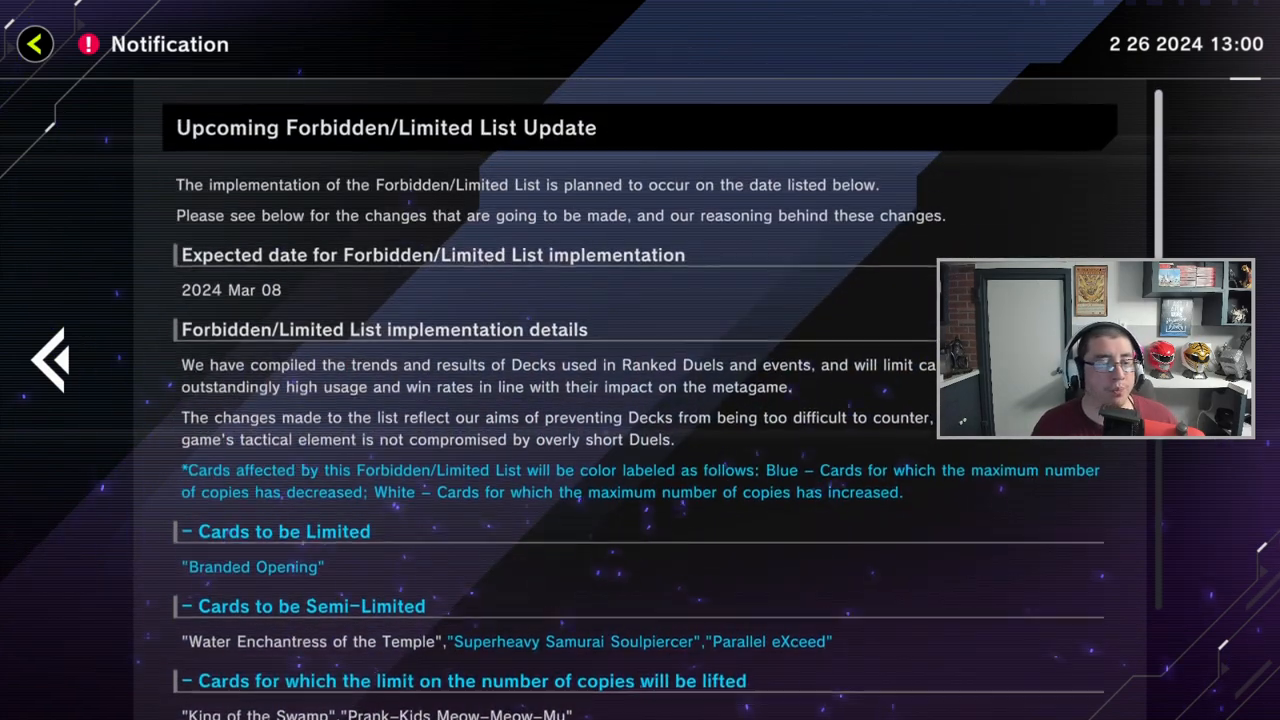
scroll(down, 3)
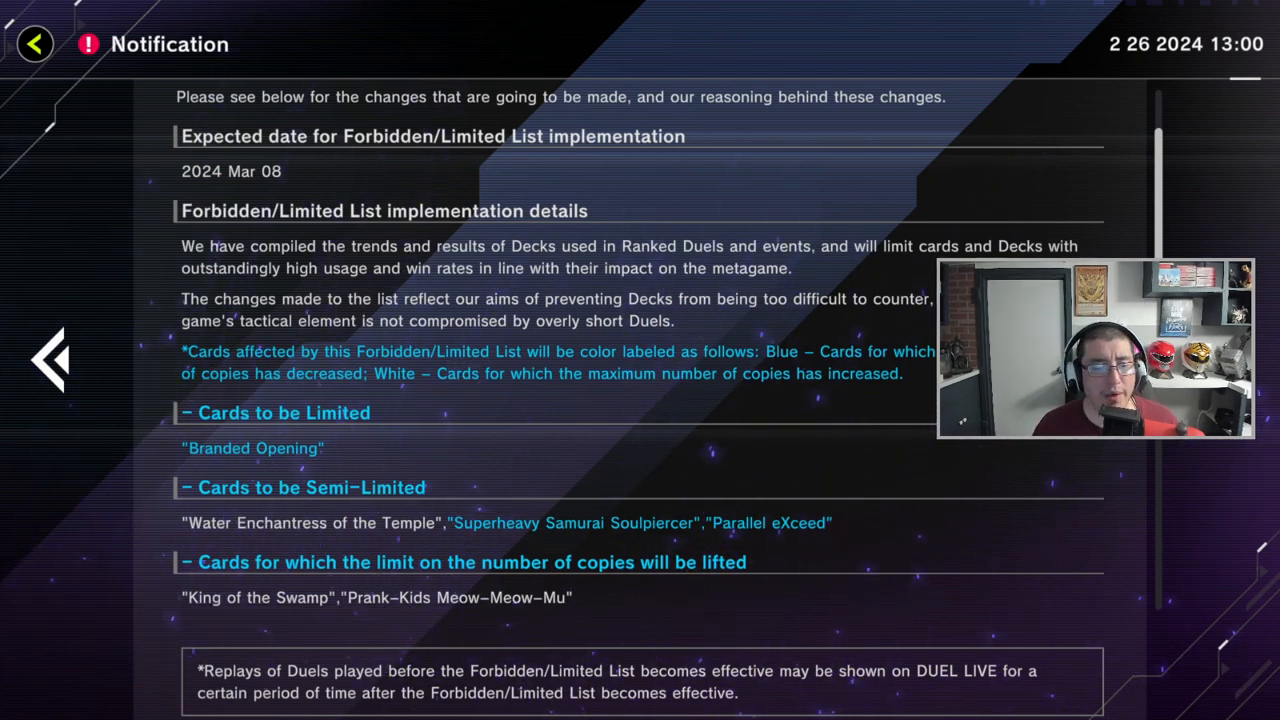
scroll(up, 3)
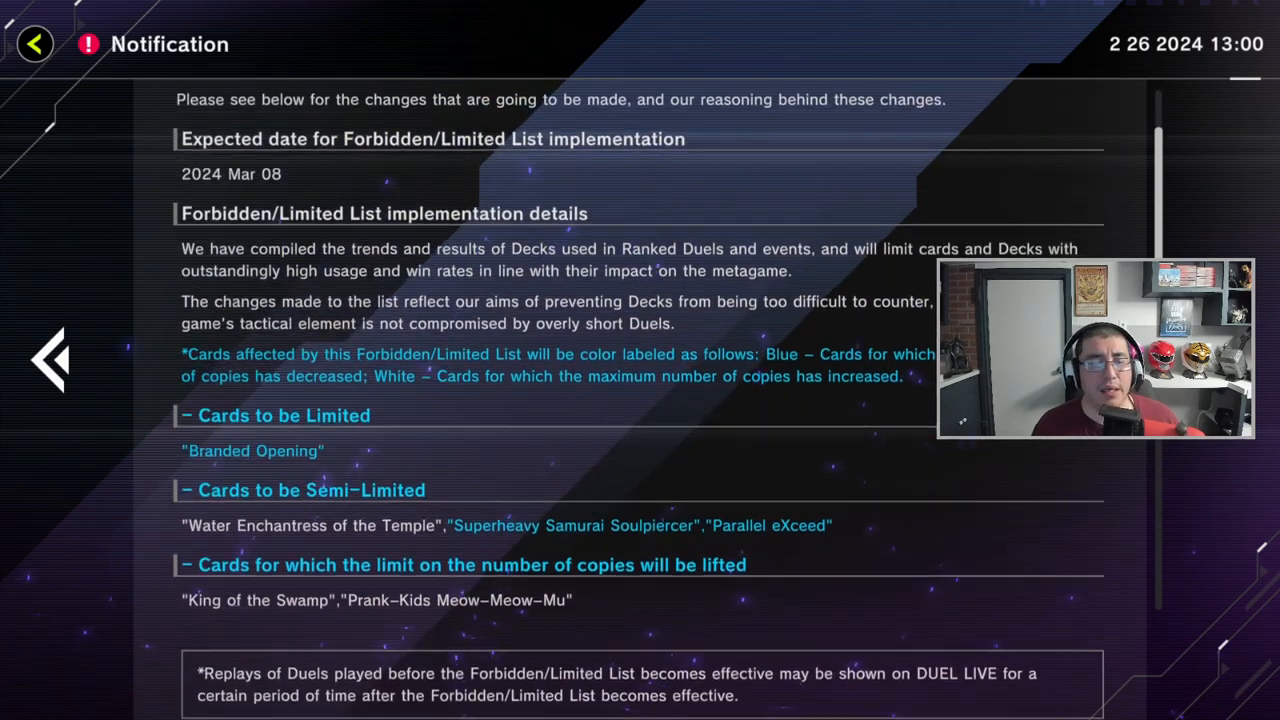
scroll(down, 3)
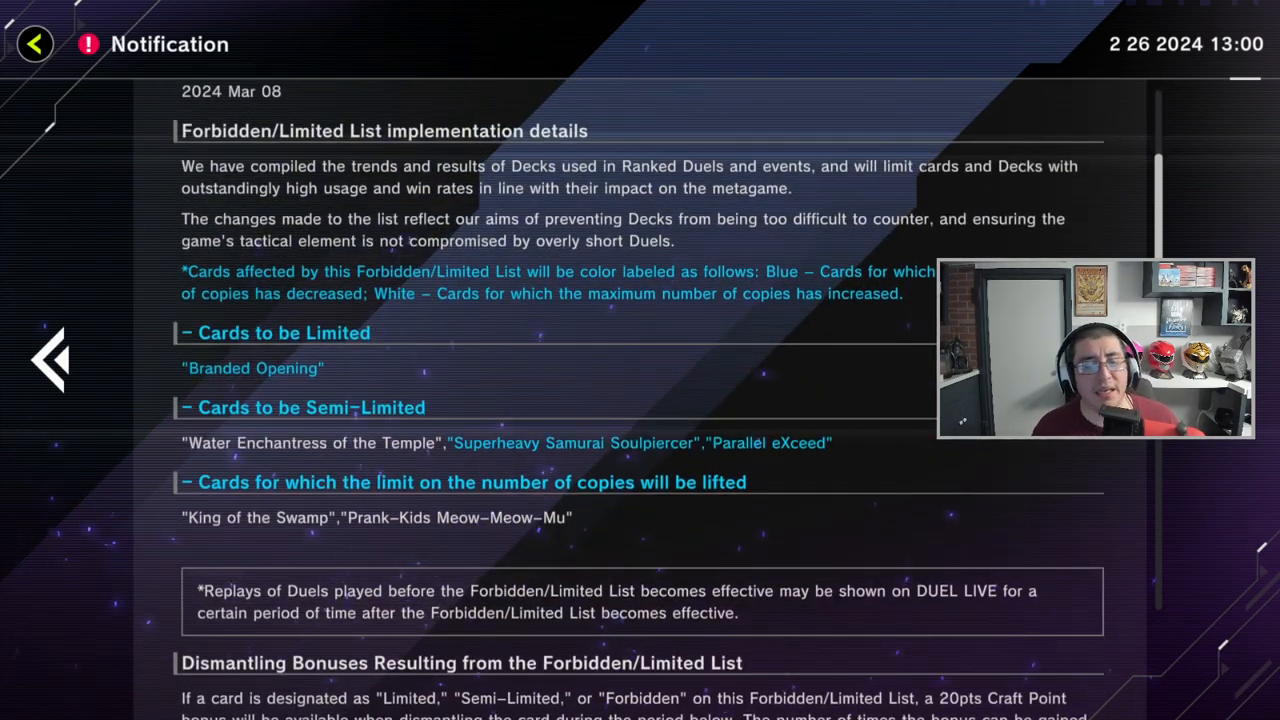
scroll(down, 3)
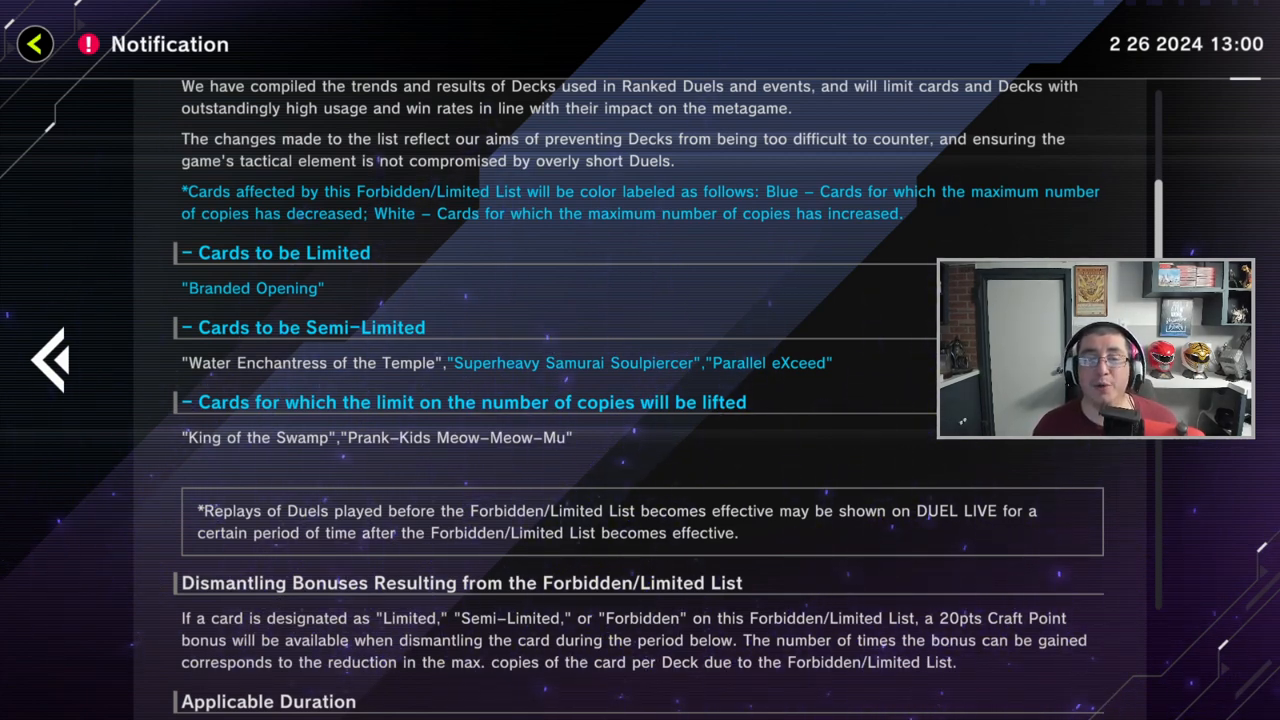
scroll(up, 3)
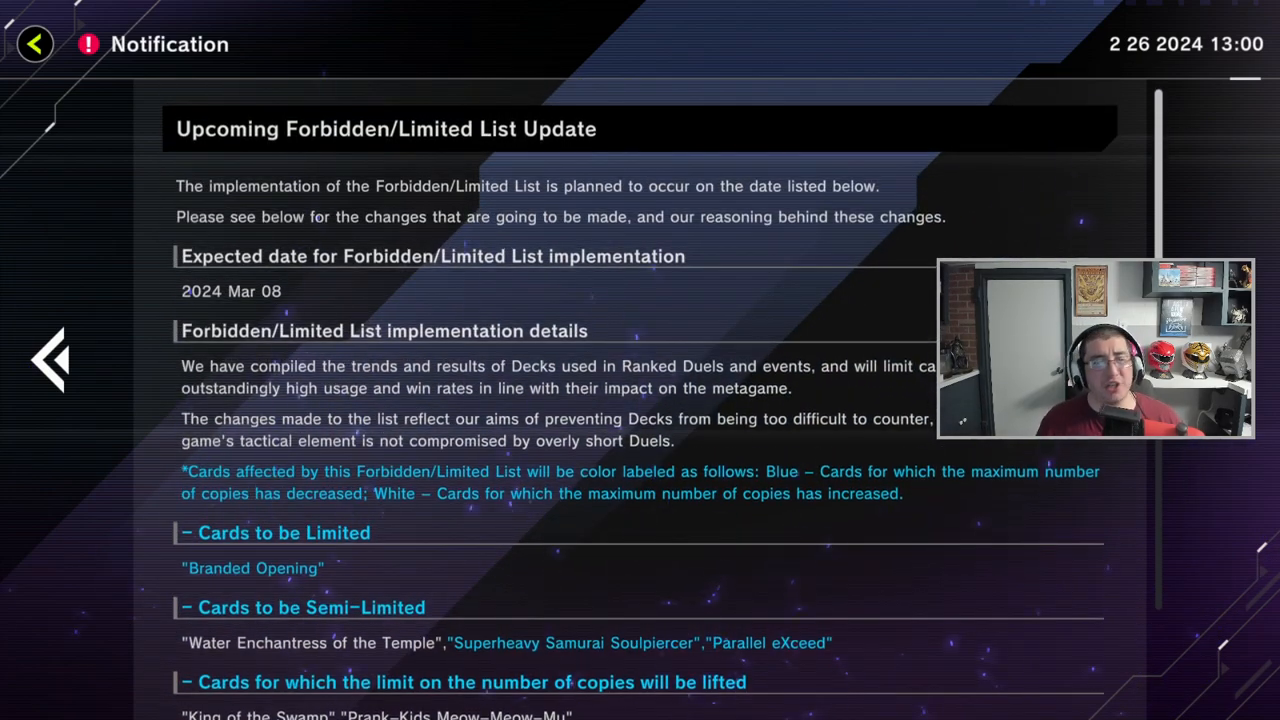
scroll(down, 3)
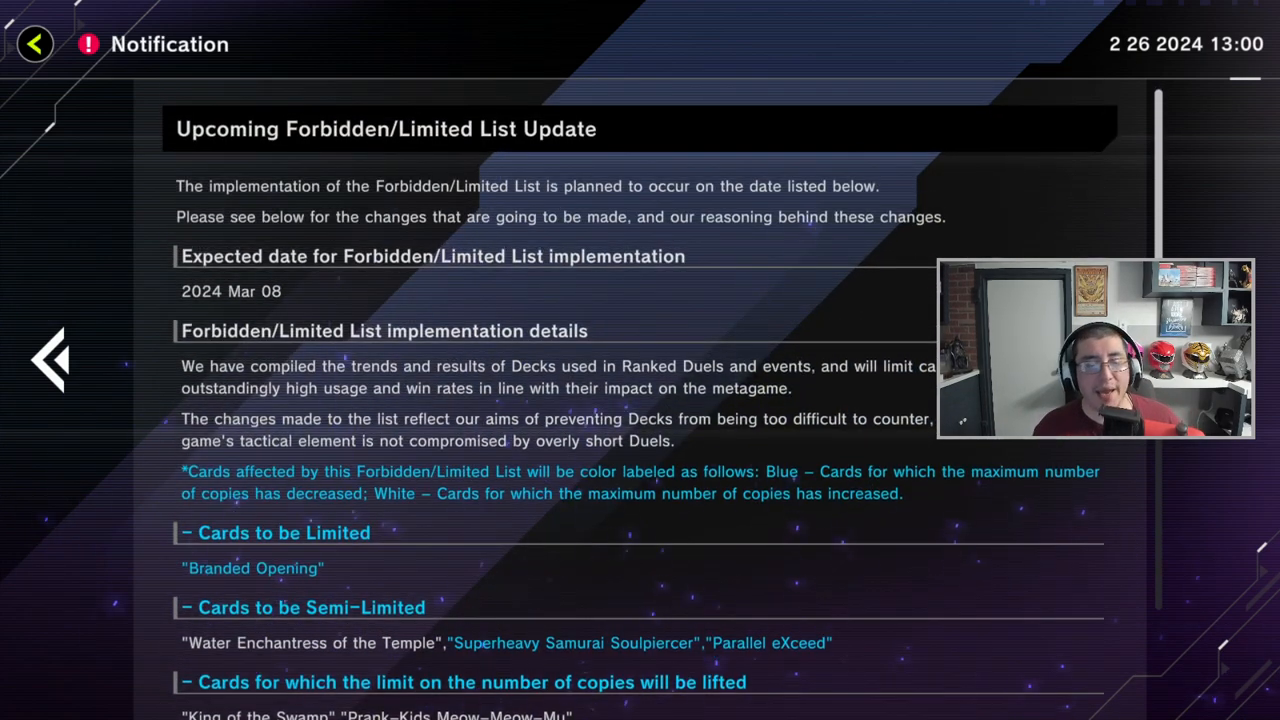
scroll(down, 3)
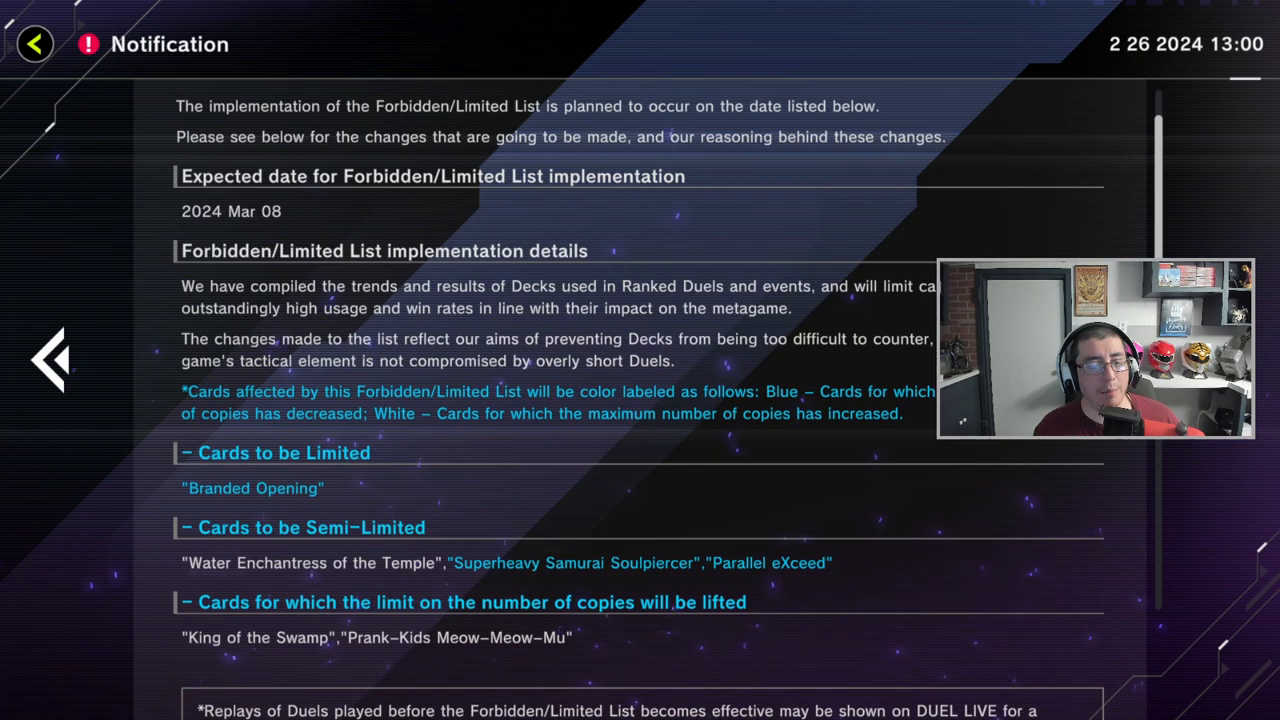